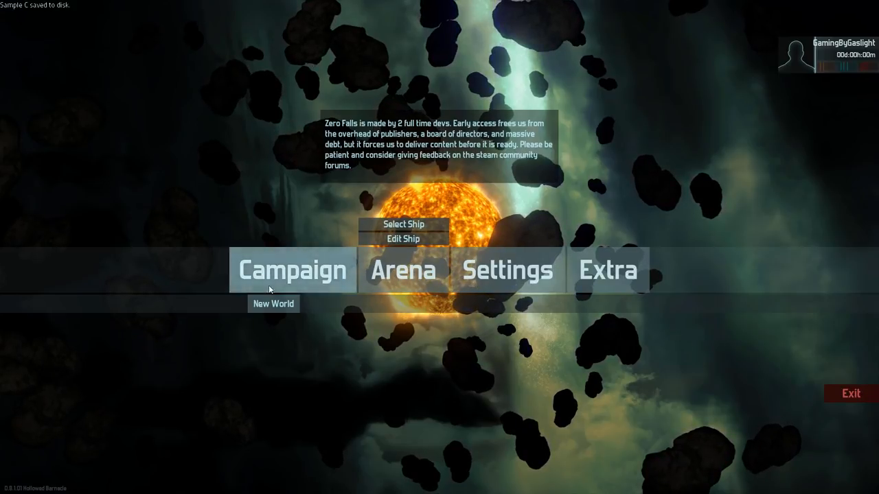
Create a new campaign world named 'GamingByGa'.
{"action": "left_click", "coordinate": [273, 303]}
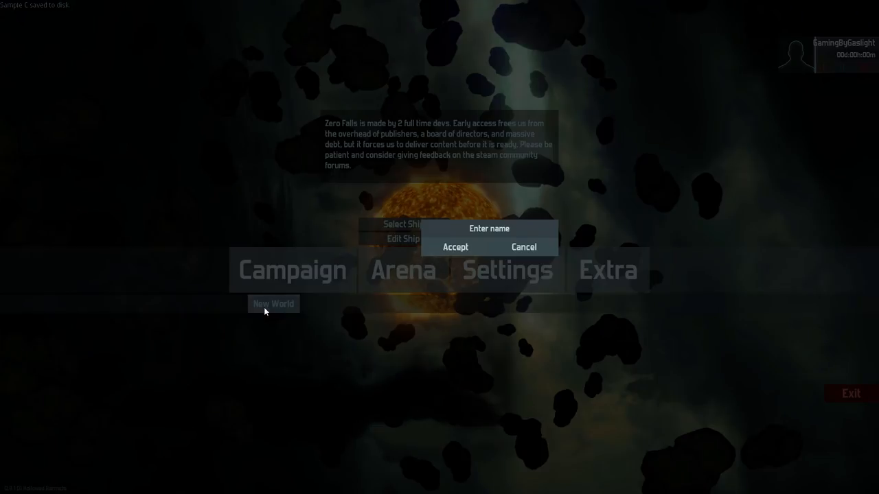
{"action": "type", "text": "G"}
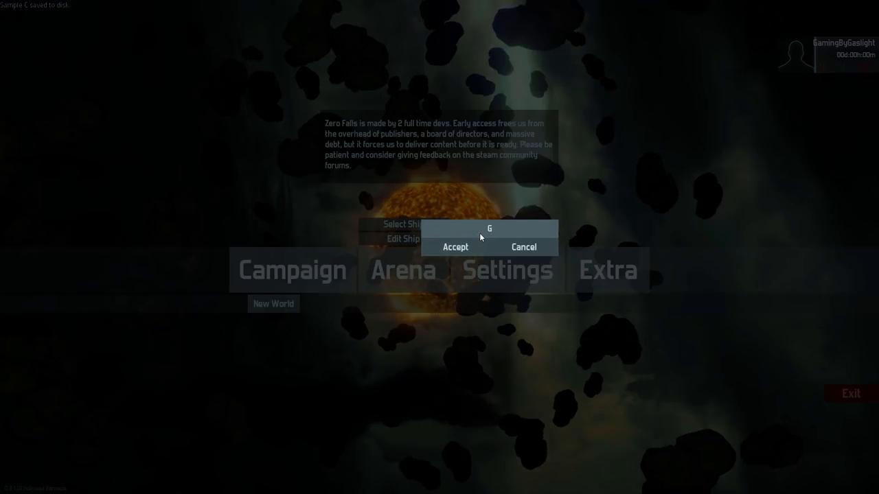
{"action": "type", "text": "amingByGa"}
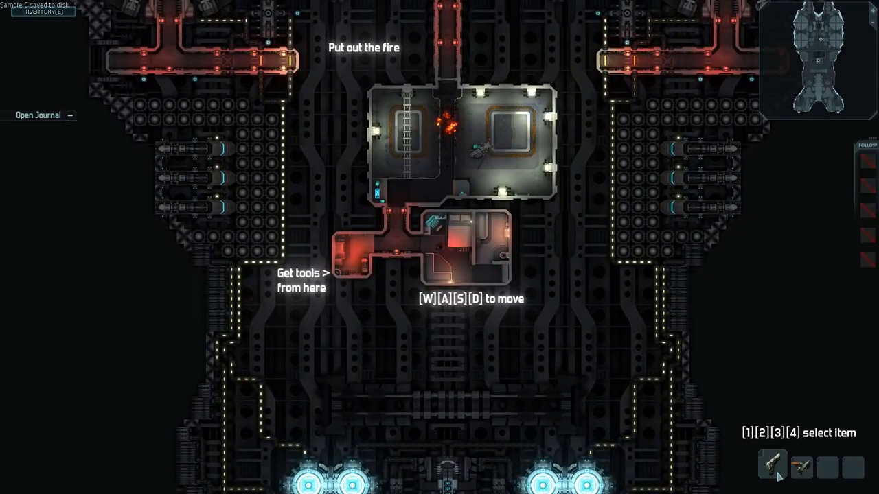
{"action": "left_click", "coordinate": [802, 480]}
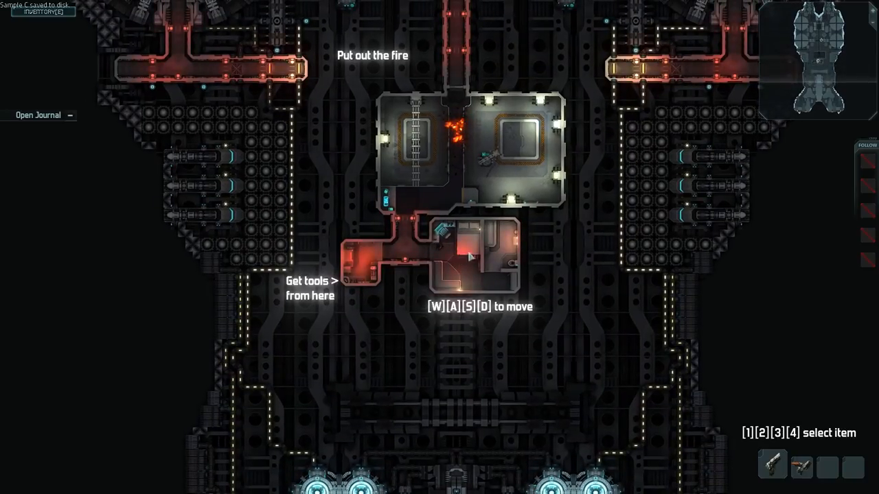
Show the crew member's inventory beside the tools on the deck.
{"action": "key", "text": "e"}
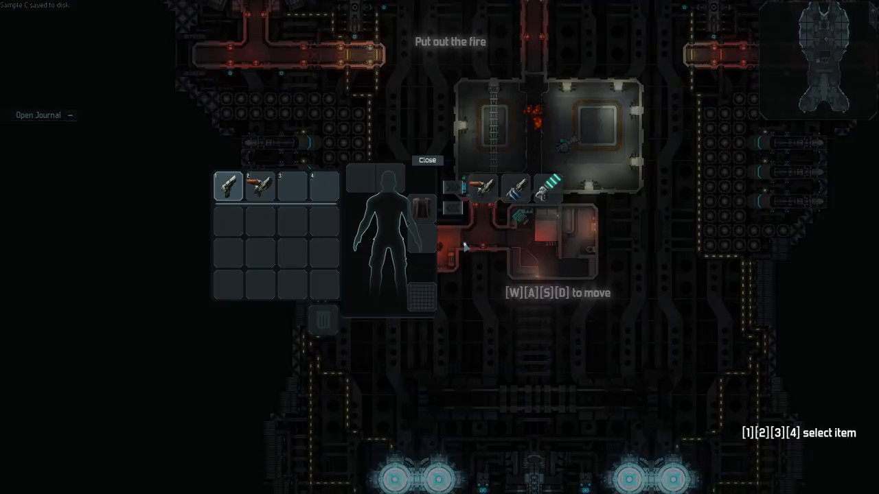
{"action": "mouse_move", "coordinate": [477, 186]}
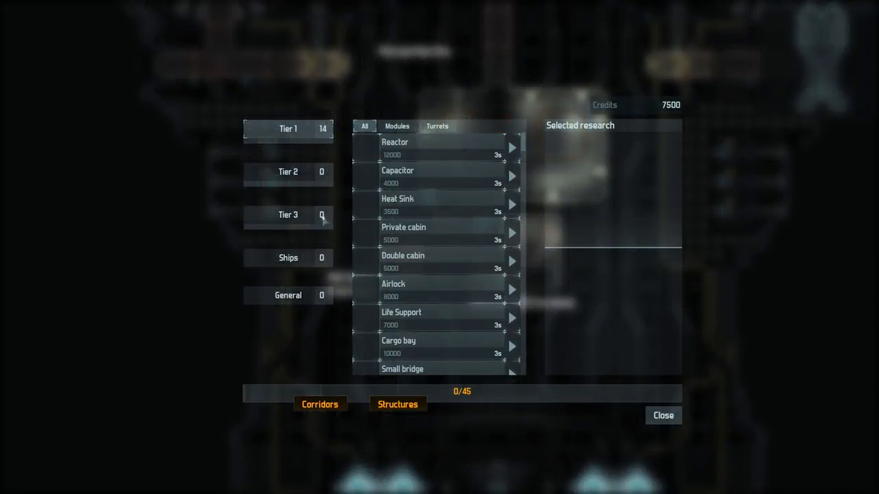
{"action": "mouse_move", "coordinate": [317, 172]}
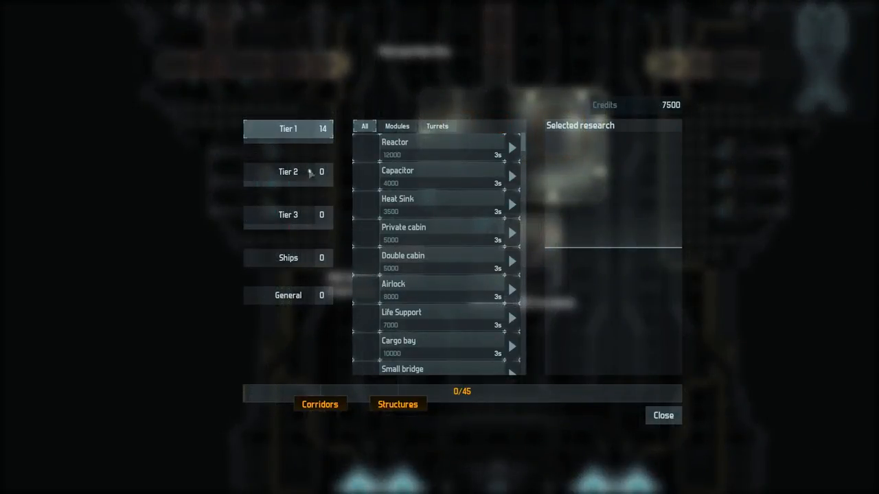
Look over the General research category and leave the research window.
{"action": "left_click", "coordinate": [288, 295]}
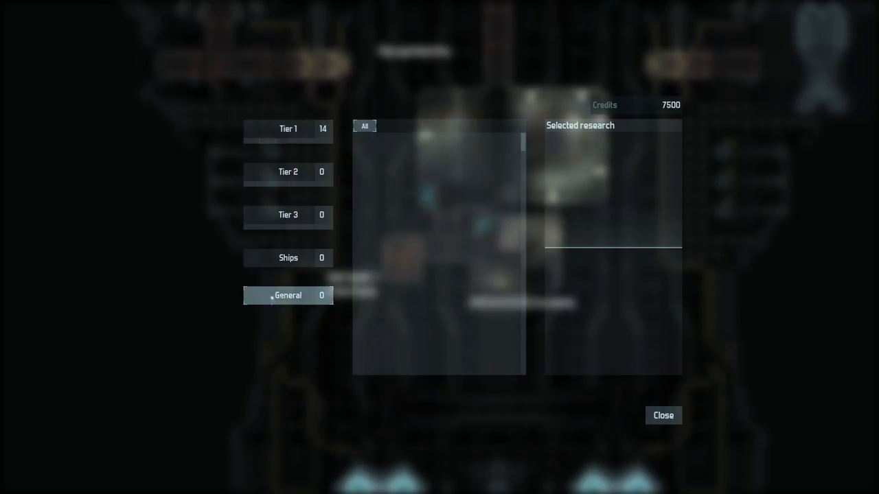
{"action": "left_click", "coordinate": [663, 415]}
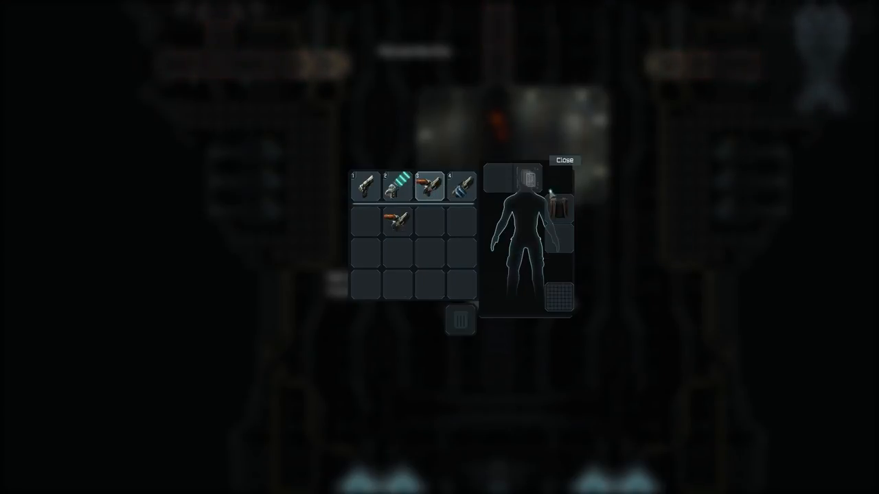
Equip the tools in the item slots and extinguish the fire.
{"action": "left_click", "coordinate": [565, 159]}
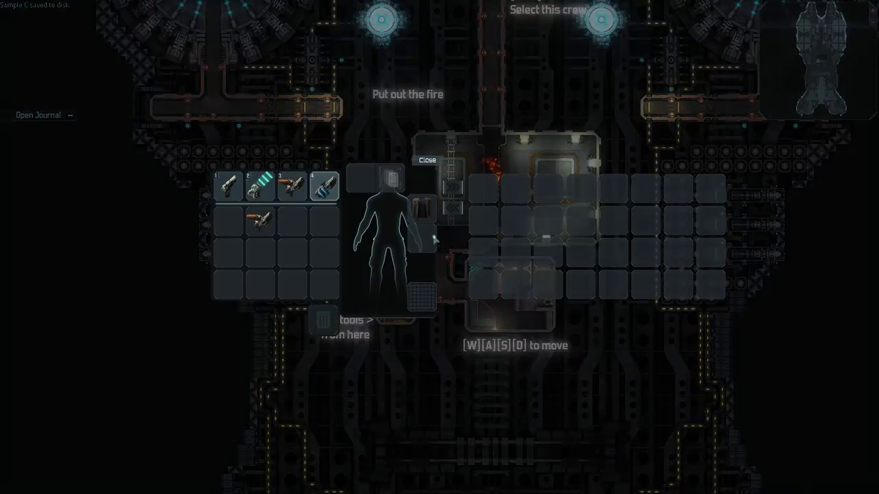
{"action": "left_click", "coordinate": [423, 160]}
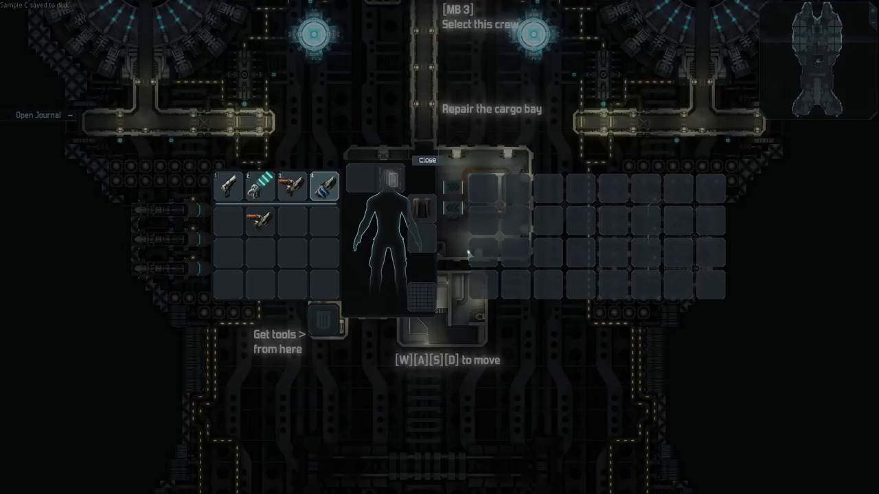
{"action": "left_click", "coordinate": [420, 163]}
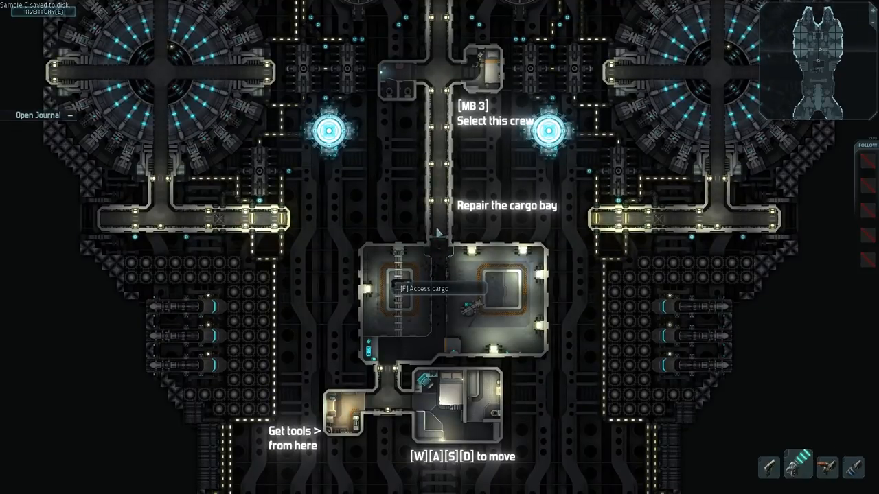
View the cargo bay storage with the inventory, then dismiss it.
{"action": "key", "text": "i"}
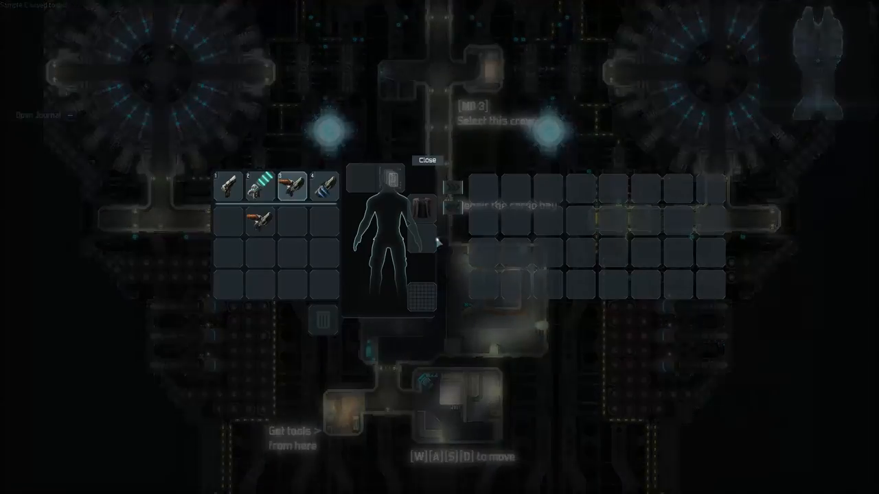
{"action": "left_click", "coordinate": [418, 161]}
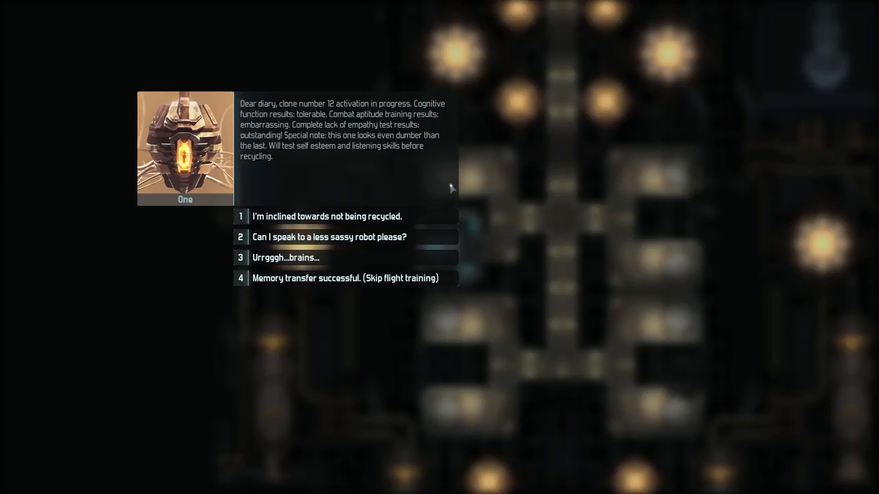
Reply to One's diary entry to reach the guarded-planet warning.
{"action": "left_click", "coordinate": [330, 216]}
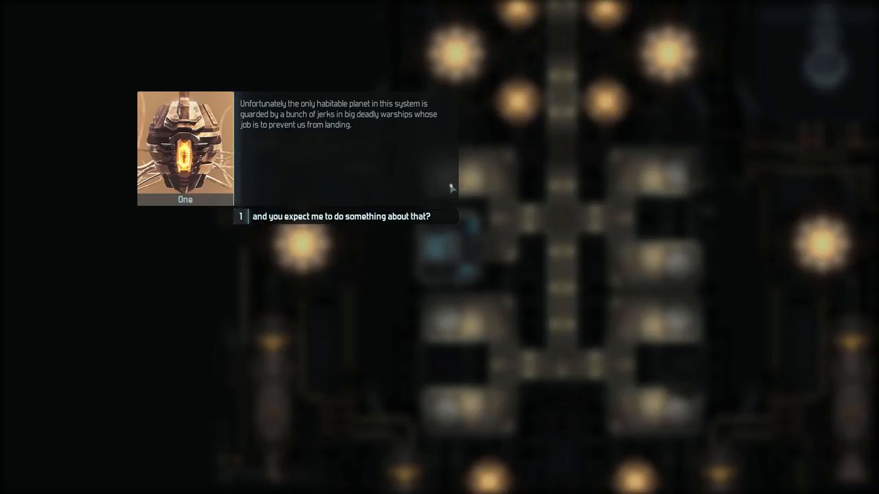
Question One about the task, the planet, the station and cloning until the tutorial offer.
{"action": "left_click", "coordinate": [342, 216]}
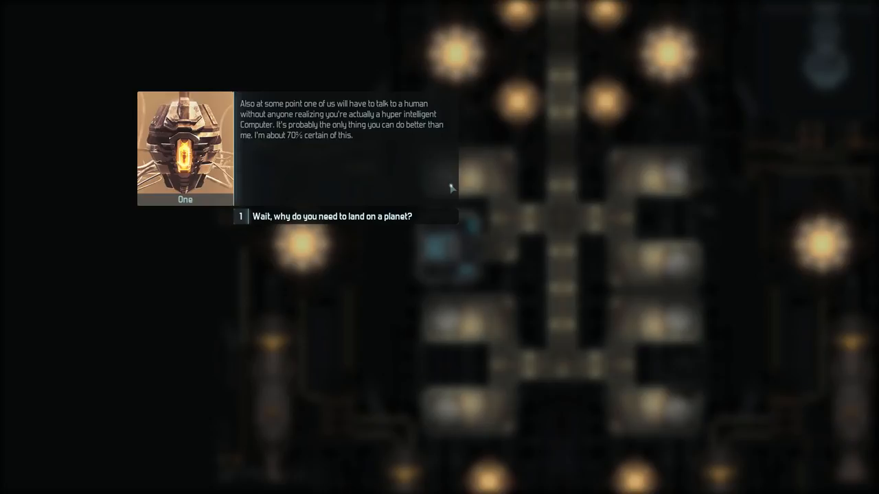
{"action": "left_click", "coordinate": [331, 216]}
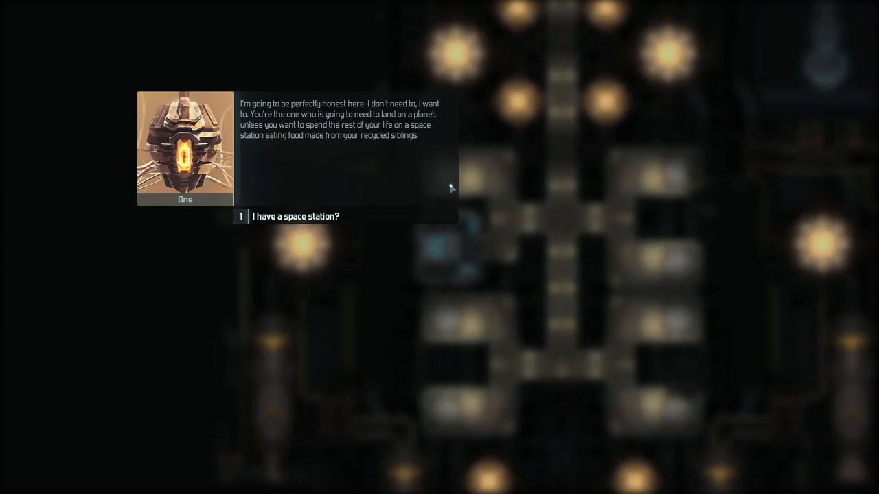
{"action": "left_click", "coordinate": [296, 216]}
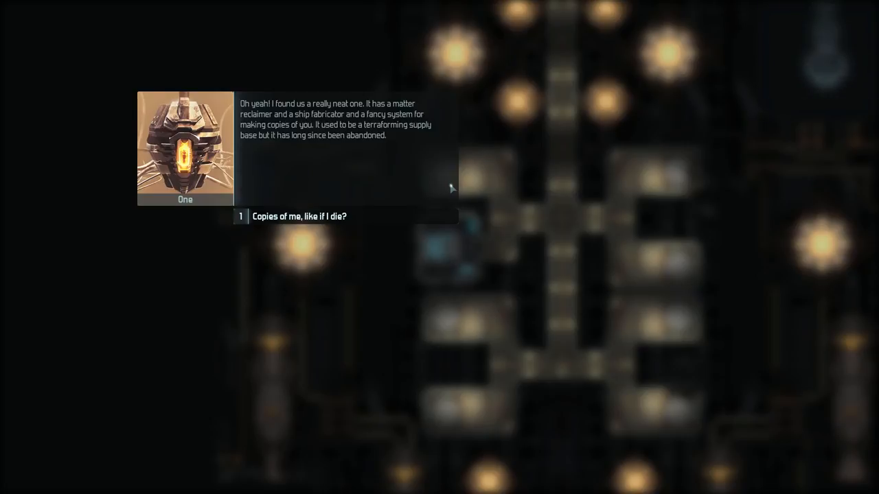
{"action": "left_click", "coordinate": [296, 217]}
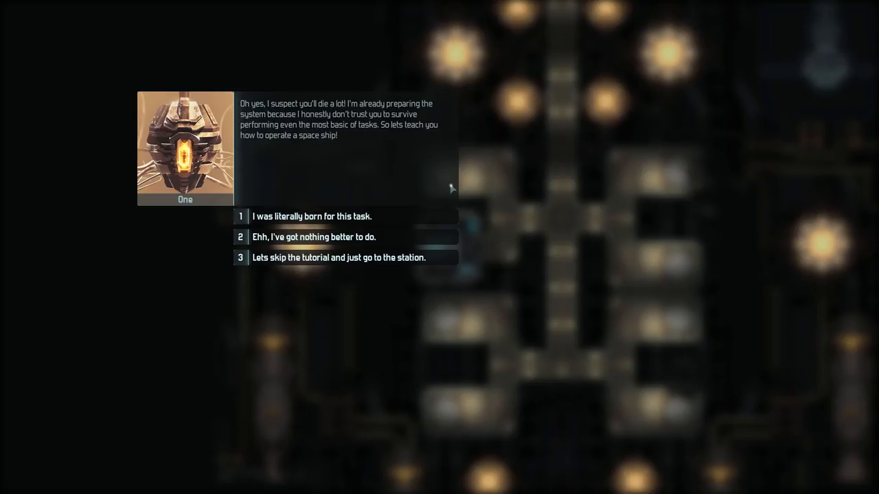
Accept flight training with 'I was literally born for this task', then answer 'You're one of those.'.
{"action": "left_click", "coordinate": [310, 217]}
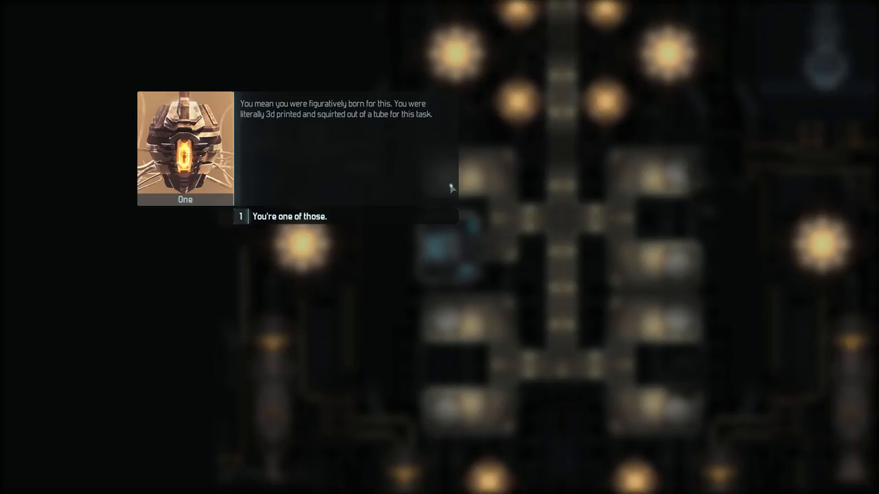
{"action": "left_click", "coordinate": [288, 217]}
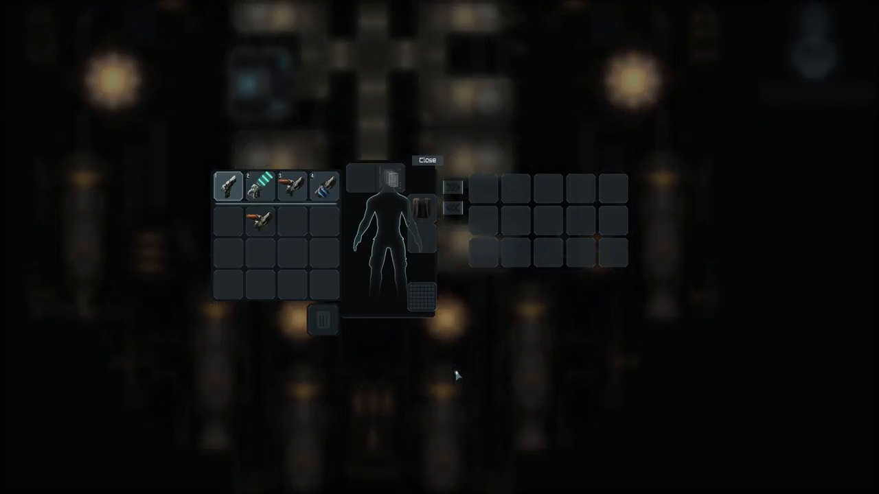
Check the carried weapons and the empty cargo hold, then head to the bridge.
{"action": "left_click", "coordinate": [428, 160]}
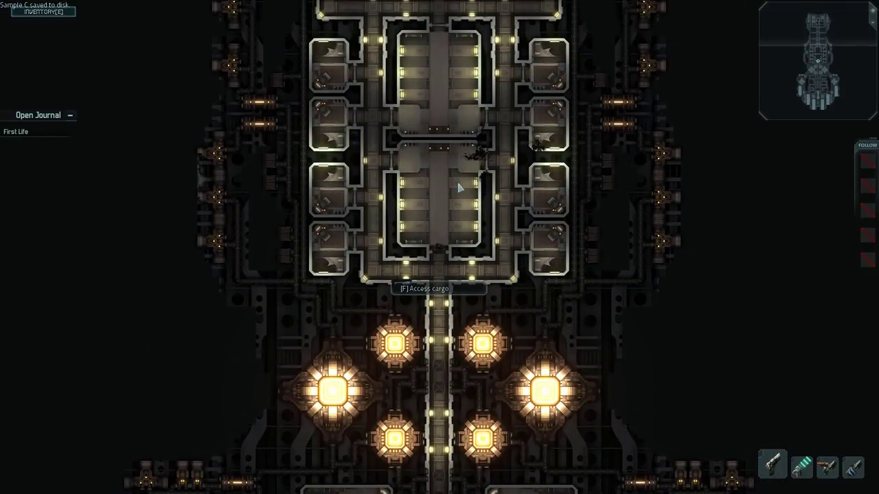
{"action": "key", "text": "f"}
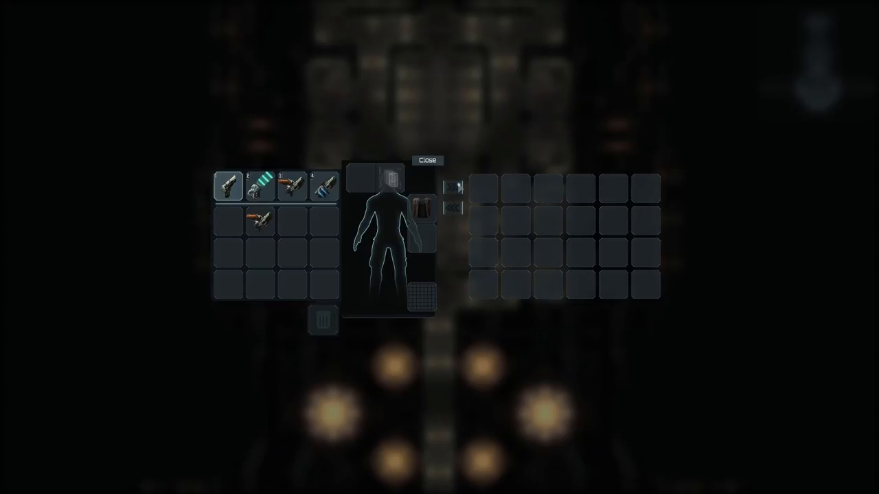
{"action": "left_click", "coordinate": [425, 162]}
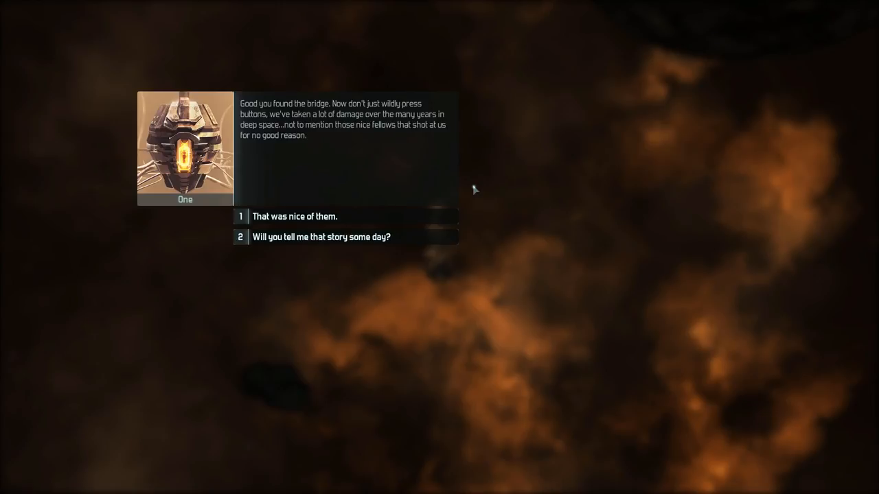
{"action": "mouse_move", "coordinate": [169, 212]}
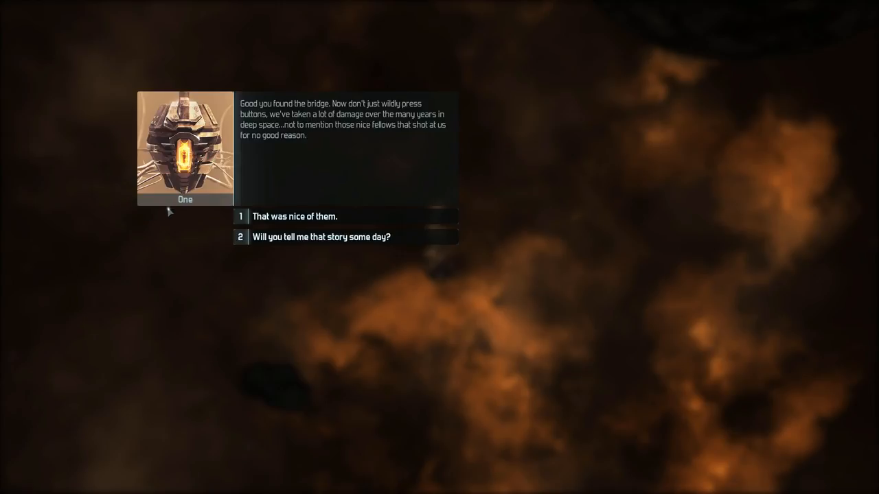
{"action": "mouse_move", "coordinate": [190, 206]}
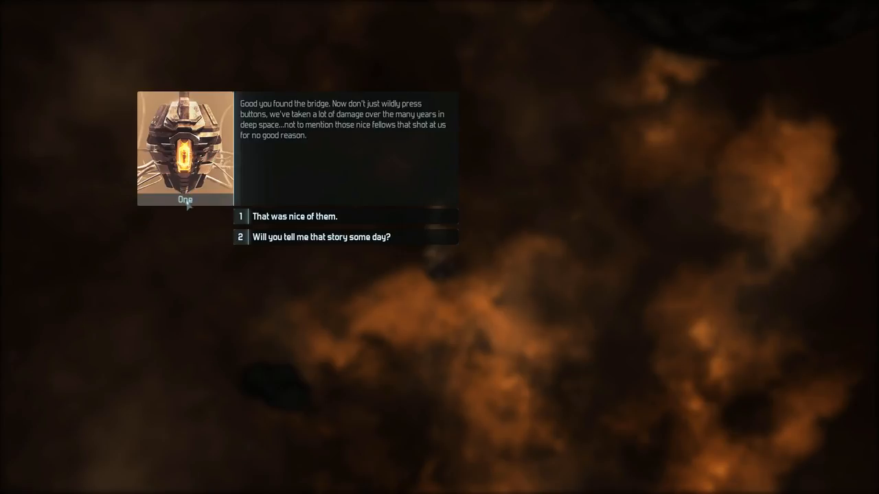
{"action": "mouse_move", "coordinate": [575, 220]}
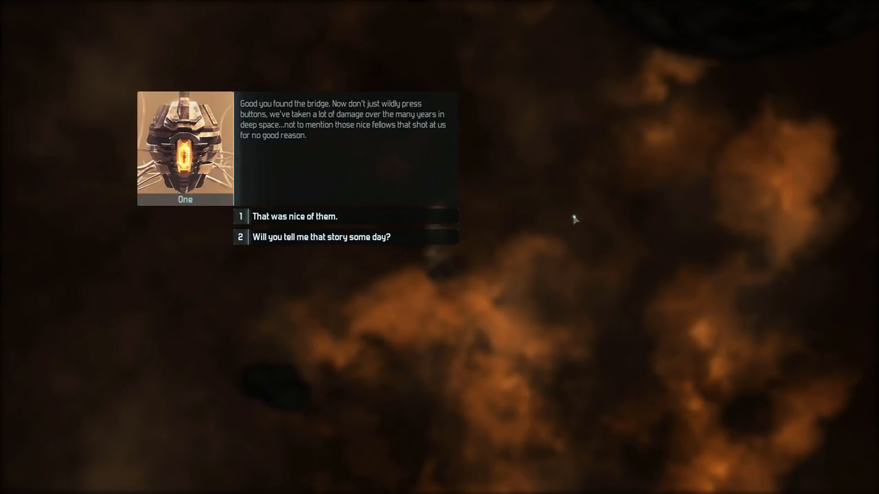
{"action": "mouse_move", "coordinate": [507, 166]}
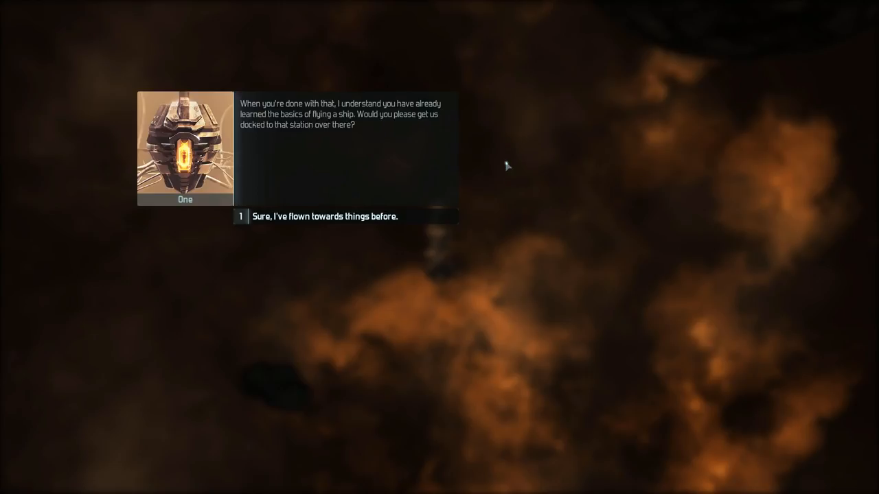
{"action": "left_click", "coordinate": [326, 216]}
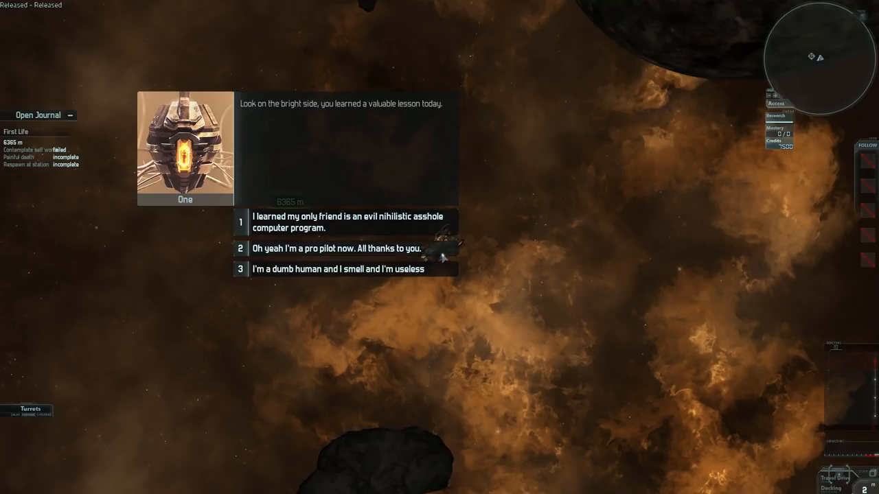
{"action": "mouse_move", "coordinate": [347, 249]}
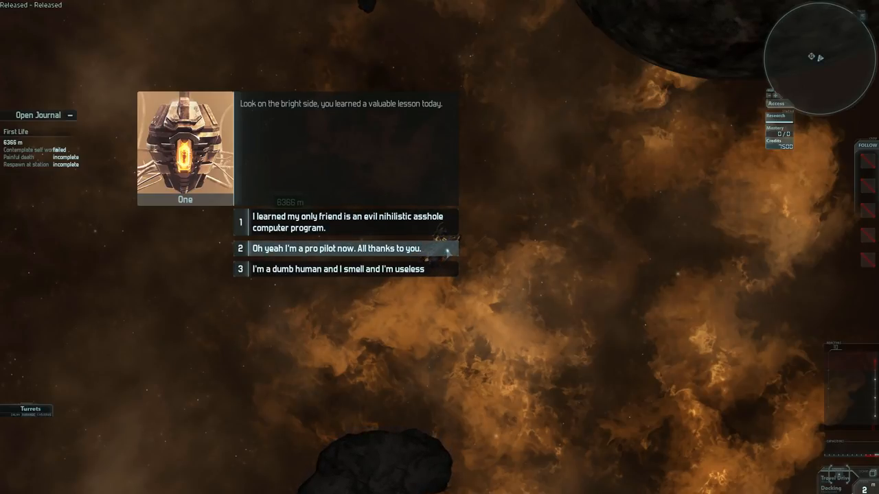
Answer One with 'Oh yeah I'm a pro pilot now. All thanks to you.'.
{"action": "left_click", "coordinate": [340, 248]}
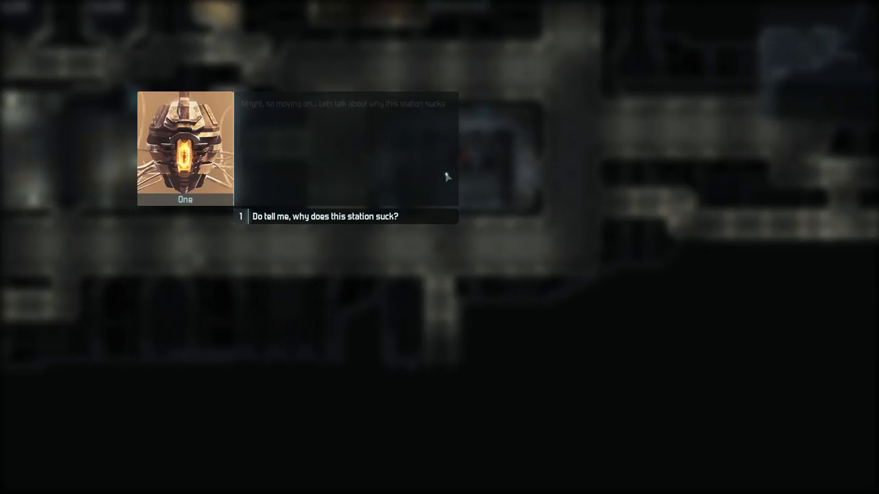
{"action": "left_click", "coordinate": [326, 216]}
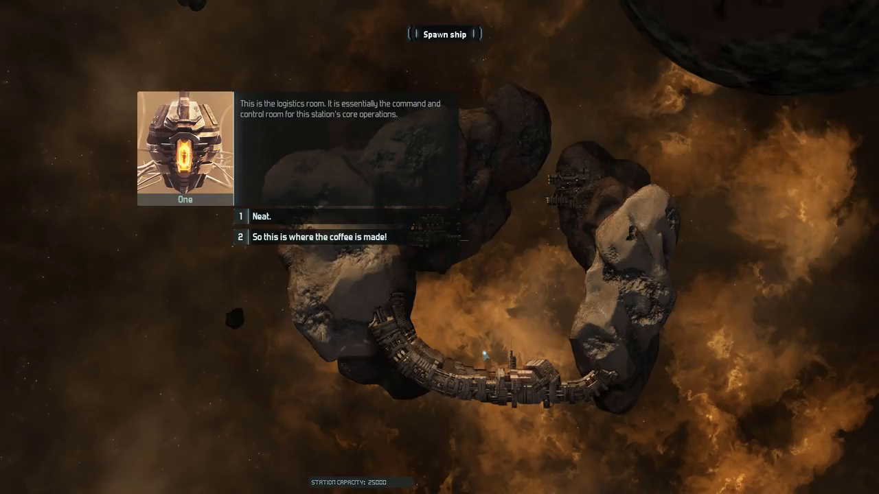
Reply 'Neat.' then 'What's so hard about pushing a button?' to close One's dialogue.
{"action": "left_click", "coordinate": [320, 237]}
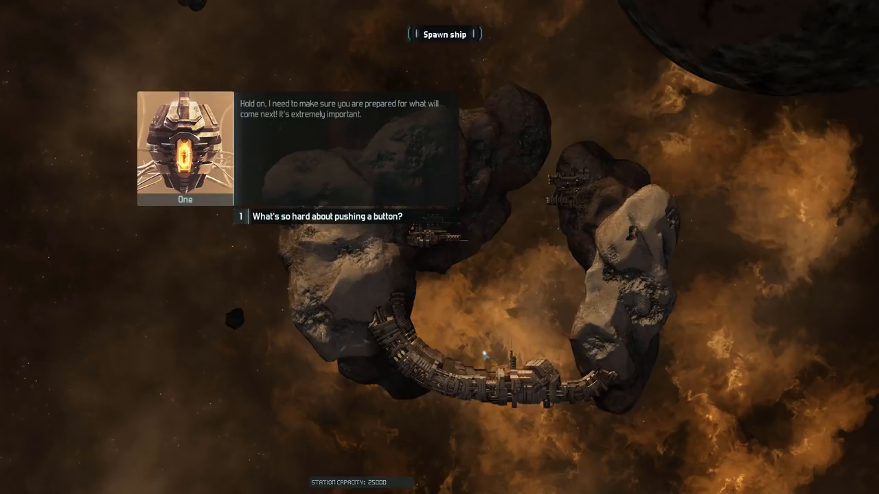
{"action": "left_click", "coordinate": [327, 215]}
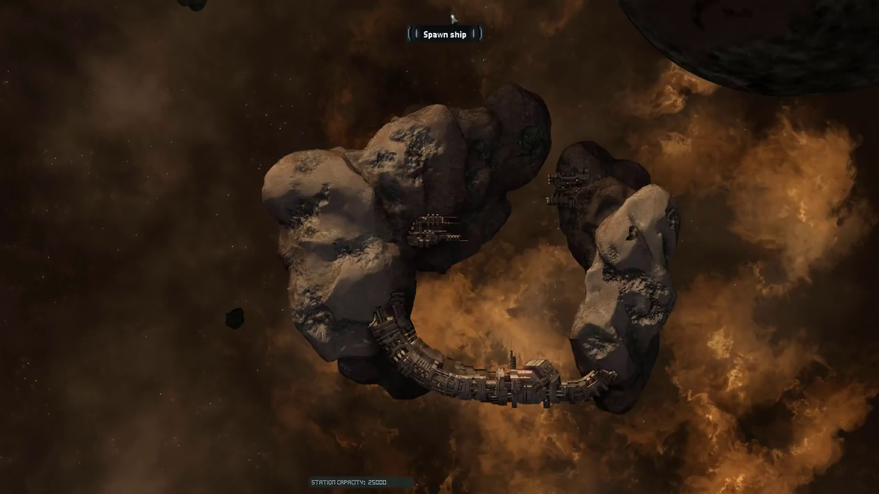
Spawn a ship named 'Ship' from the default $6400 design.
{"action": "left_click", "coordinate": [447, 34]}
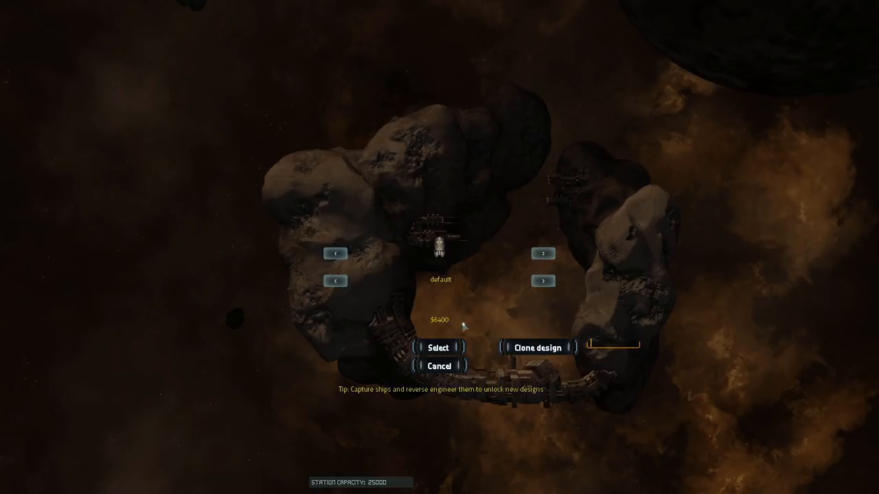
{"action": "mouse_move", "coordinate": [350, 301]}
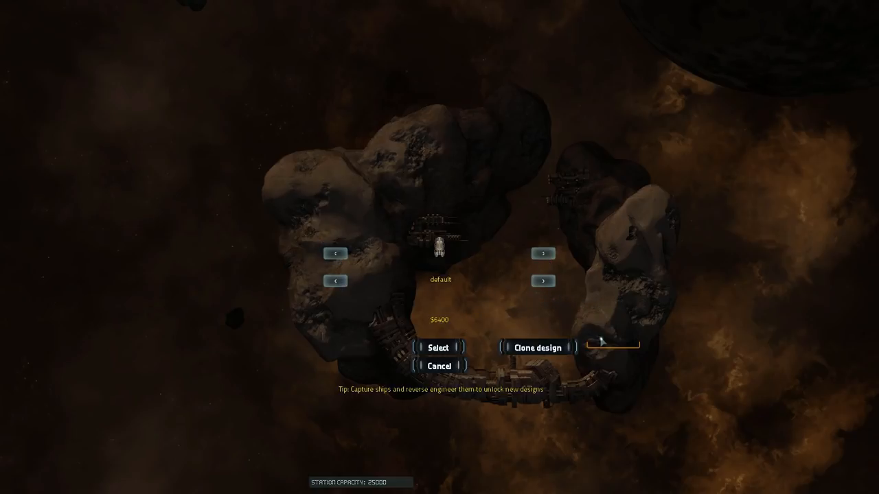
{"action": "mouse_move", "coordinate": [612, 359]}
{"action": "type", "text": "Ship"}
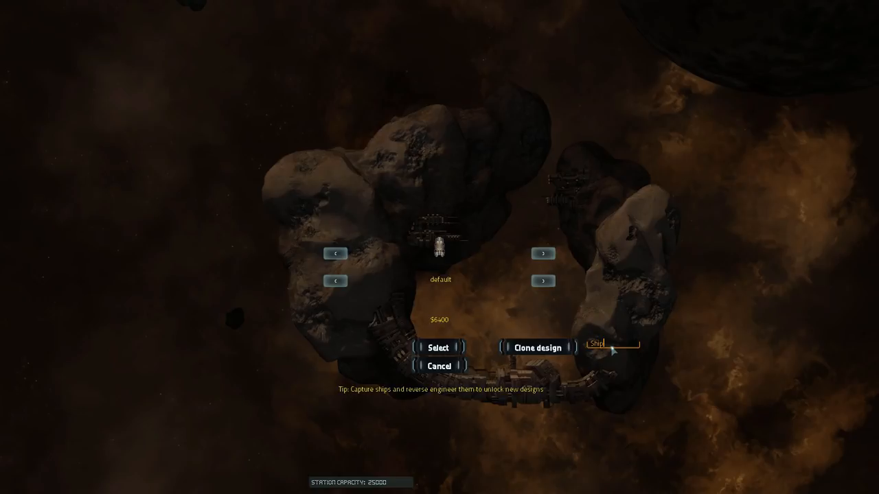
{"action": "left_click", "coordinate": [437, 347]}
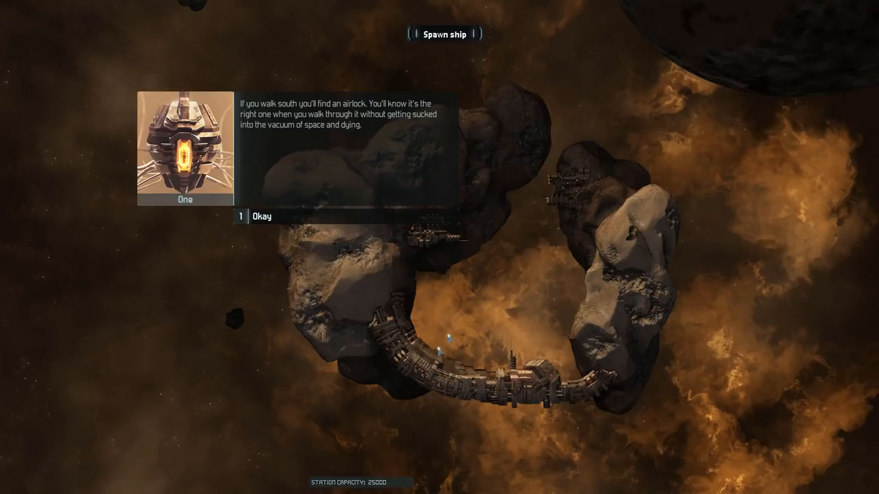
Acknowledge One's directions with 'Okay' before heading south to the airlock.
{"action": "left_click", "coordinate": [262, 216]}
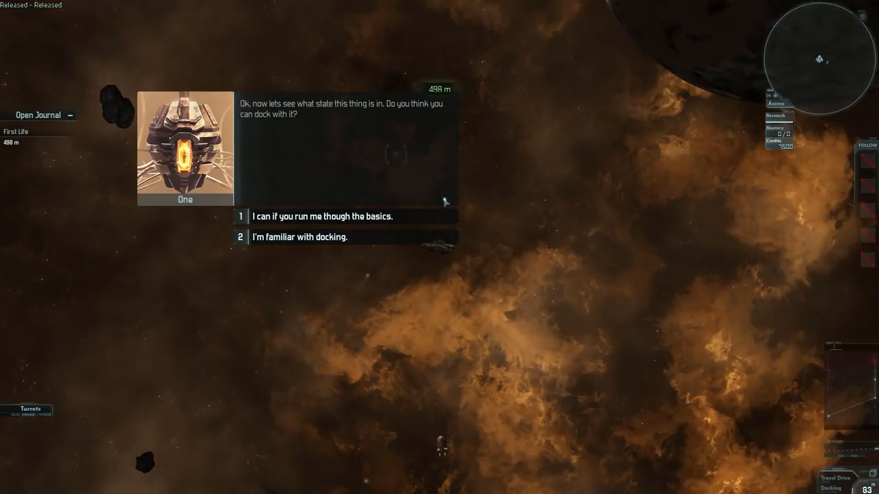
{"action": "mouse_move", "coordinate": [459, 207]}
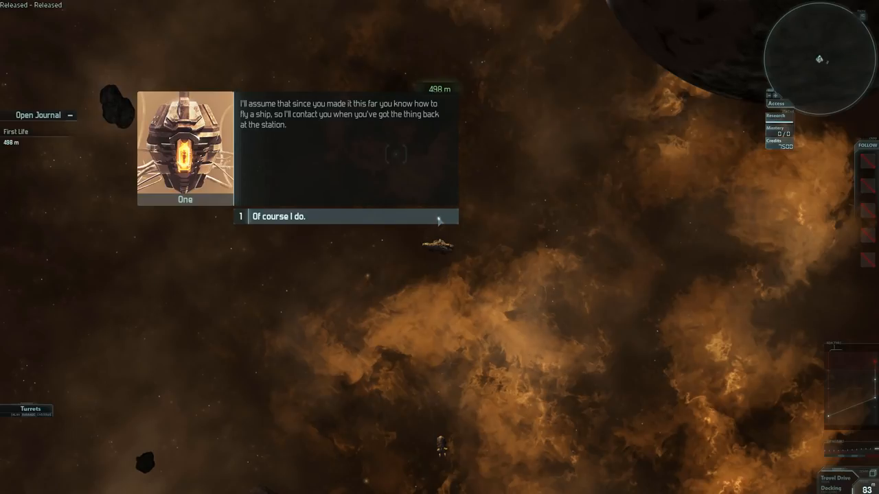
Tell One 'Of course I do.' to confirm docking knowledge and end the talk.
{"action": "left_click", "coordinate": [347, 217]}
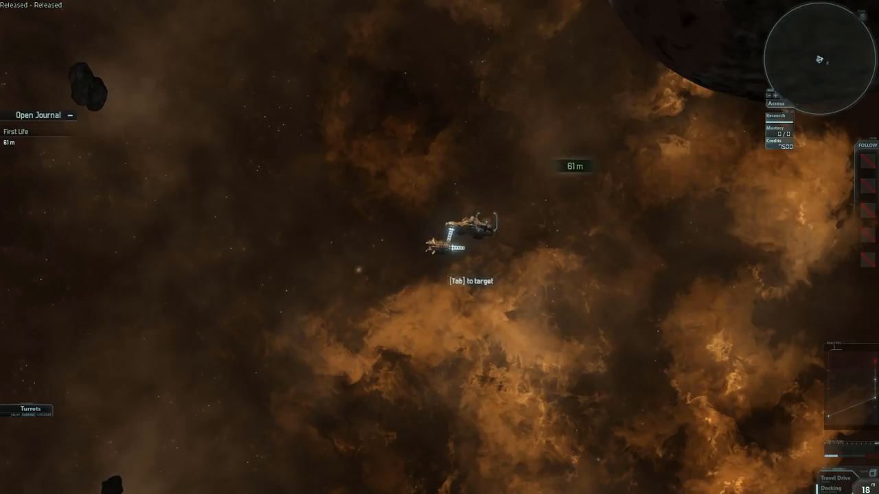
Target the nearby derelict ship once within range.
{"action": "key", "text": "Tab"}
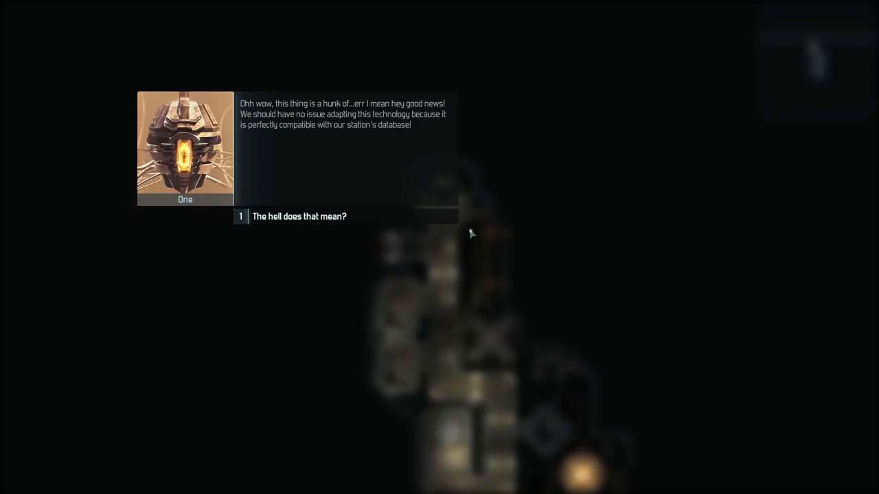
Question One about database compatibility and what needs repairing on the derelict.
{"action": "left_click", "coordinate": [299, 217]}
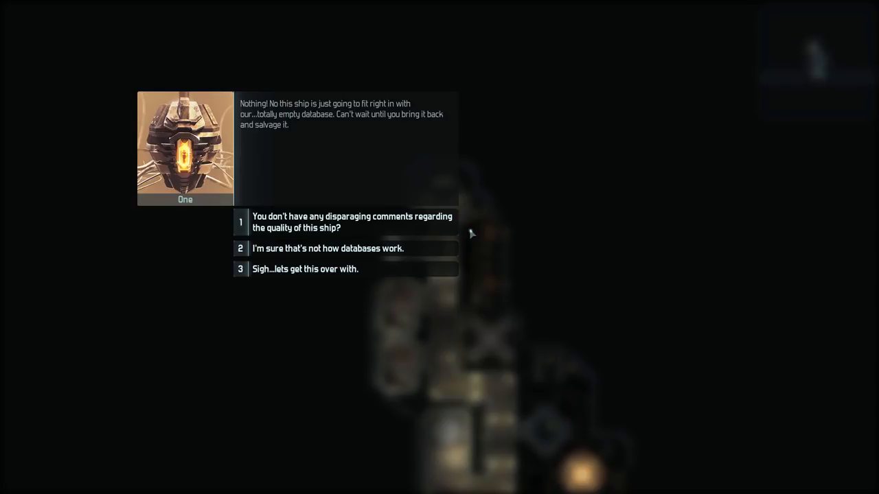
{"action": "left_click", "coordinate": [328, 249]}
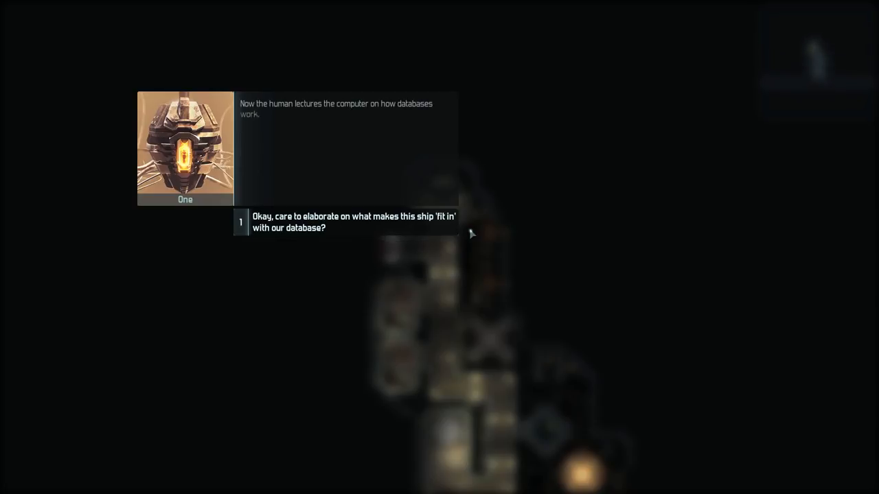
{"action": "left_click", "coordinate": [353, 222]}
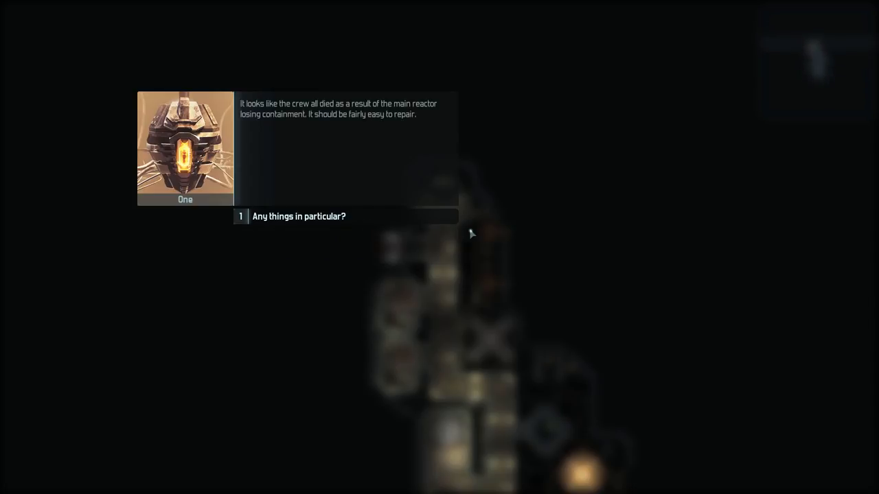
{"action": "left_click", "coordinate": [299, 217]}
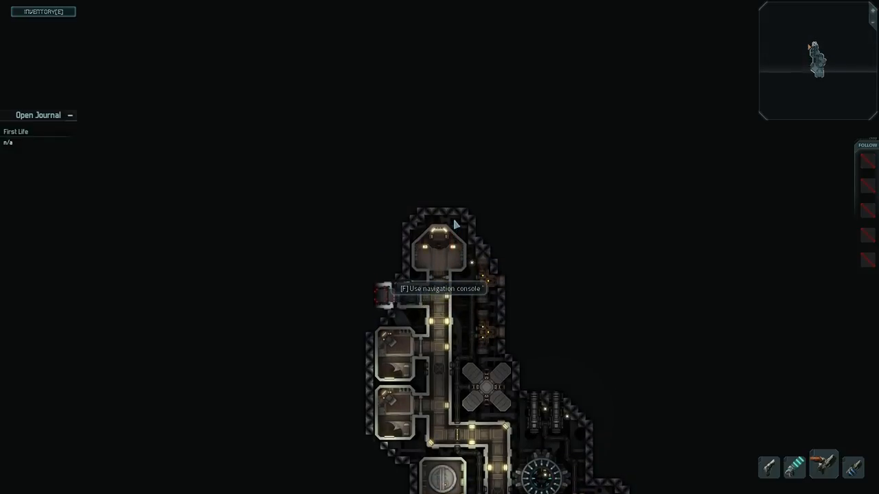
Take the navigation console with F and undock the salvaged ship with Z.
{"action": "key", "text": "f"}
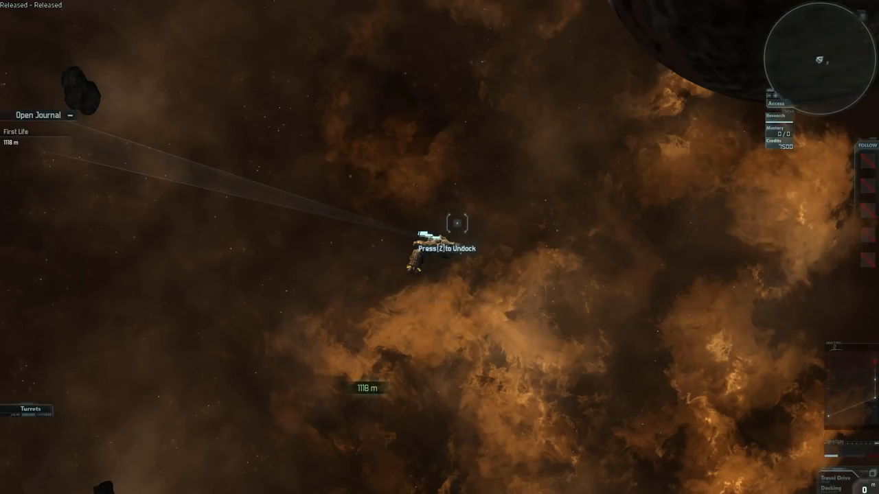
{"action": "key", "text": "z"}
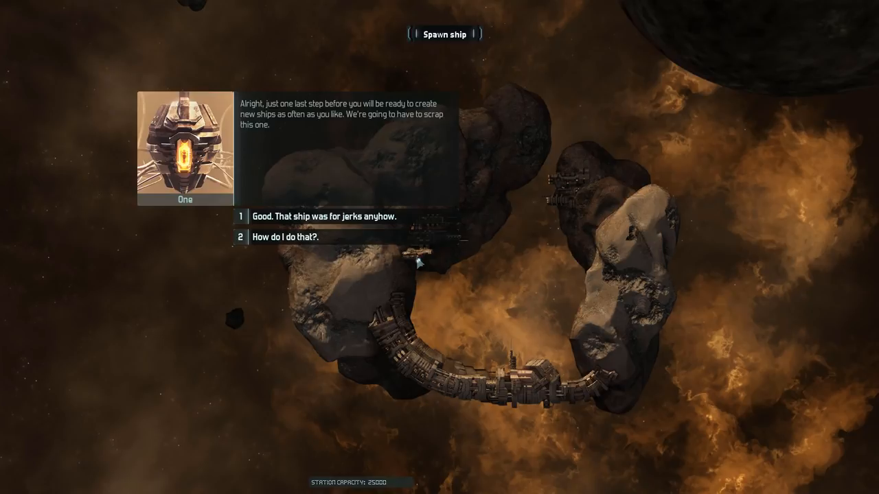
Ask how to scrap the ship, follow up on weapons, then reply 'Booooorrrring.' to end.
{"action": "left_click", "coordinate": [285, 237]}
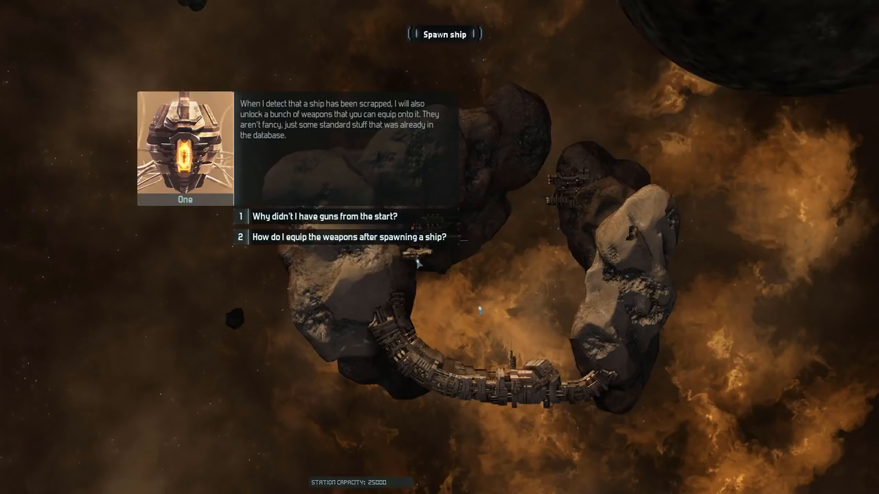
{"action": "left_click", "coordinate": [349, 236]}
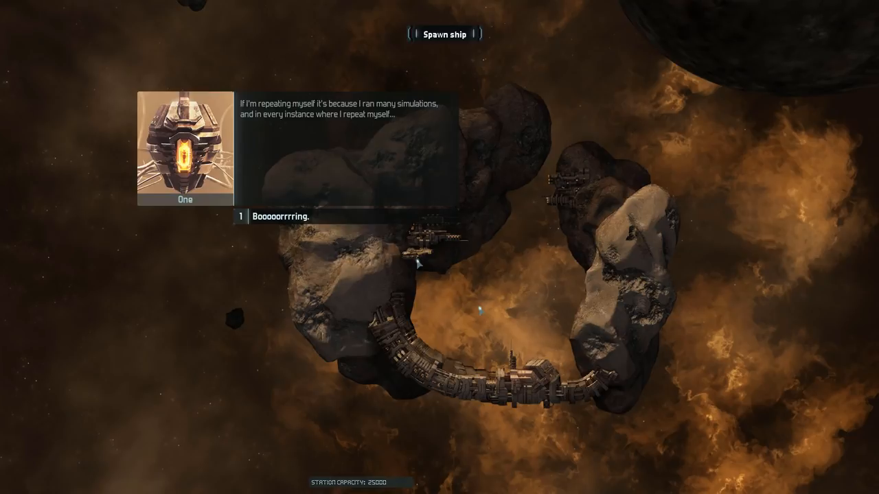
{"action": "left_click", "coordinate": [289, 216]}
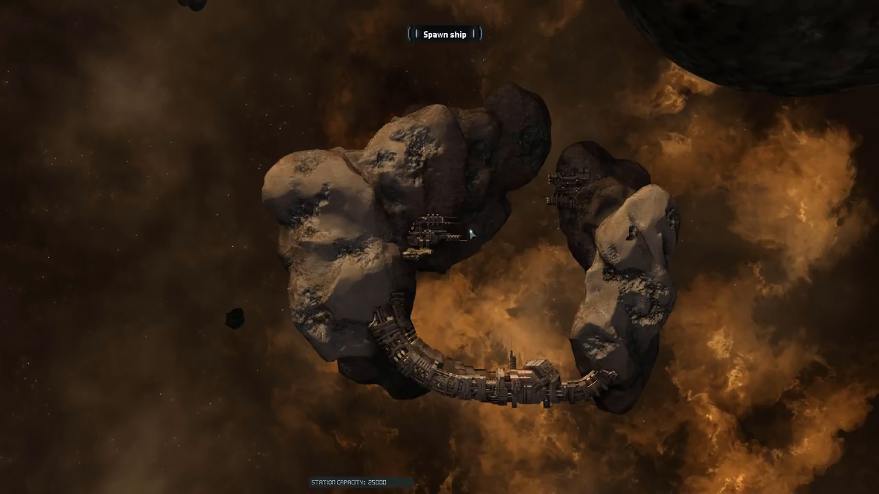
{"action": "right_click", "coordinate": [426, 237]}
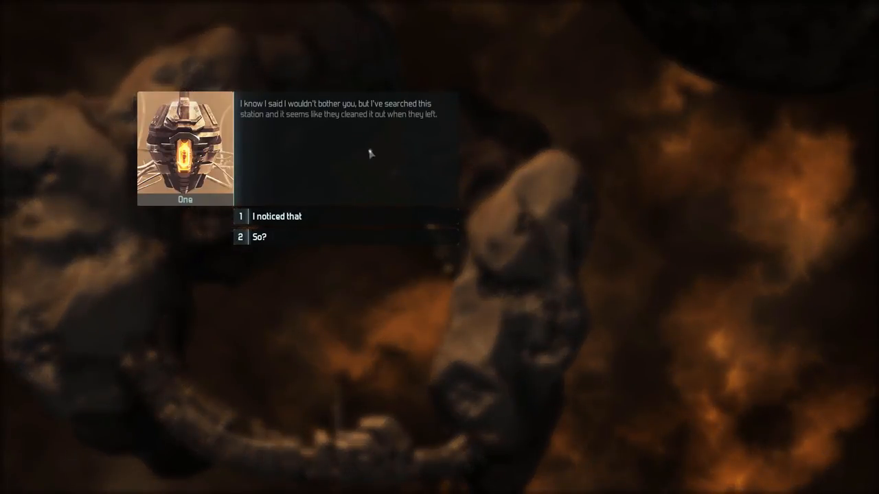
{"action": "mouse_move", "coordinate": [264, 131]}
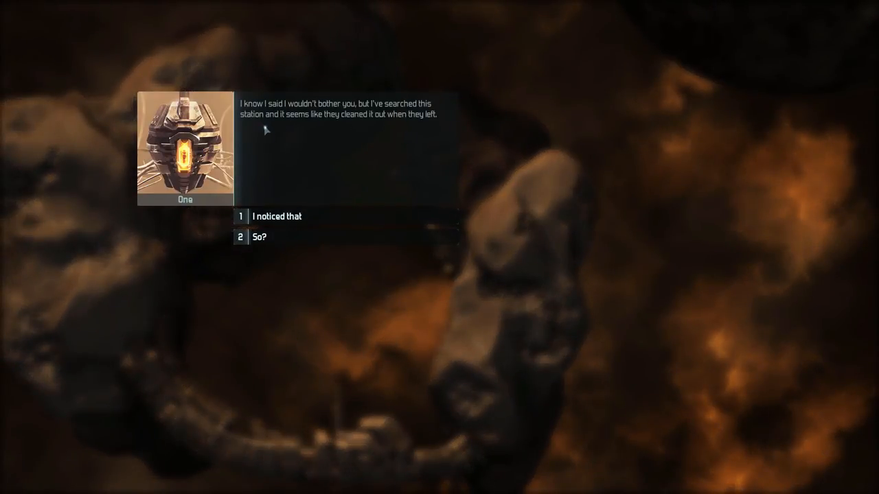
{"action": "mouse_move", "coordinate": [330, 209]}
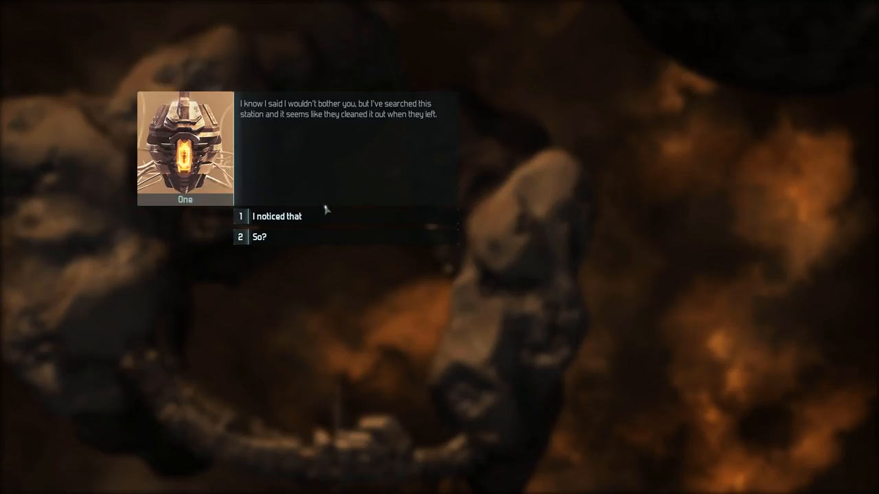
Reply to One's remark about the cleaned-out station.
{"action": "left_click", "coordinate": [276, 217]}
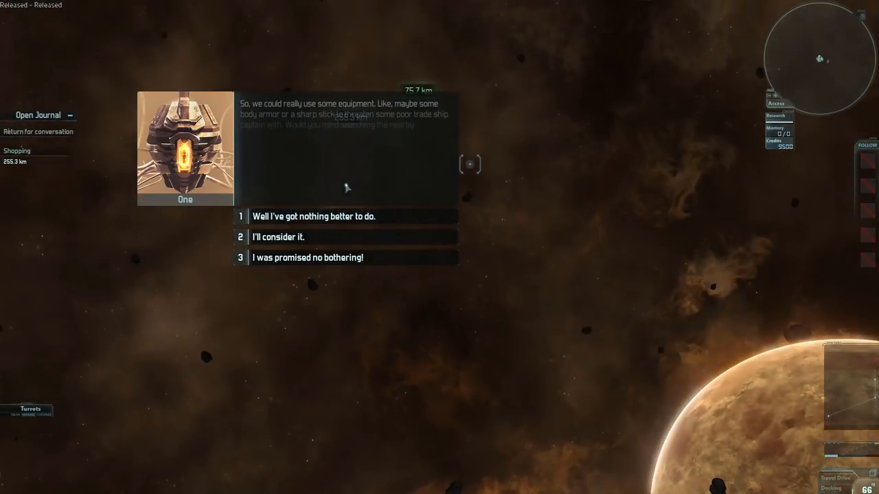